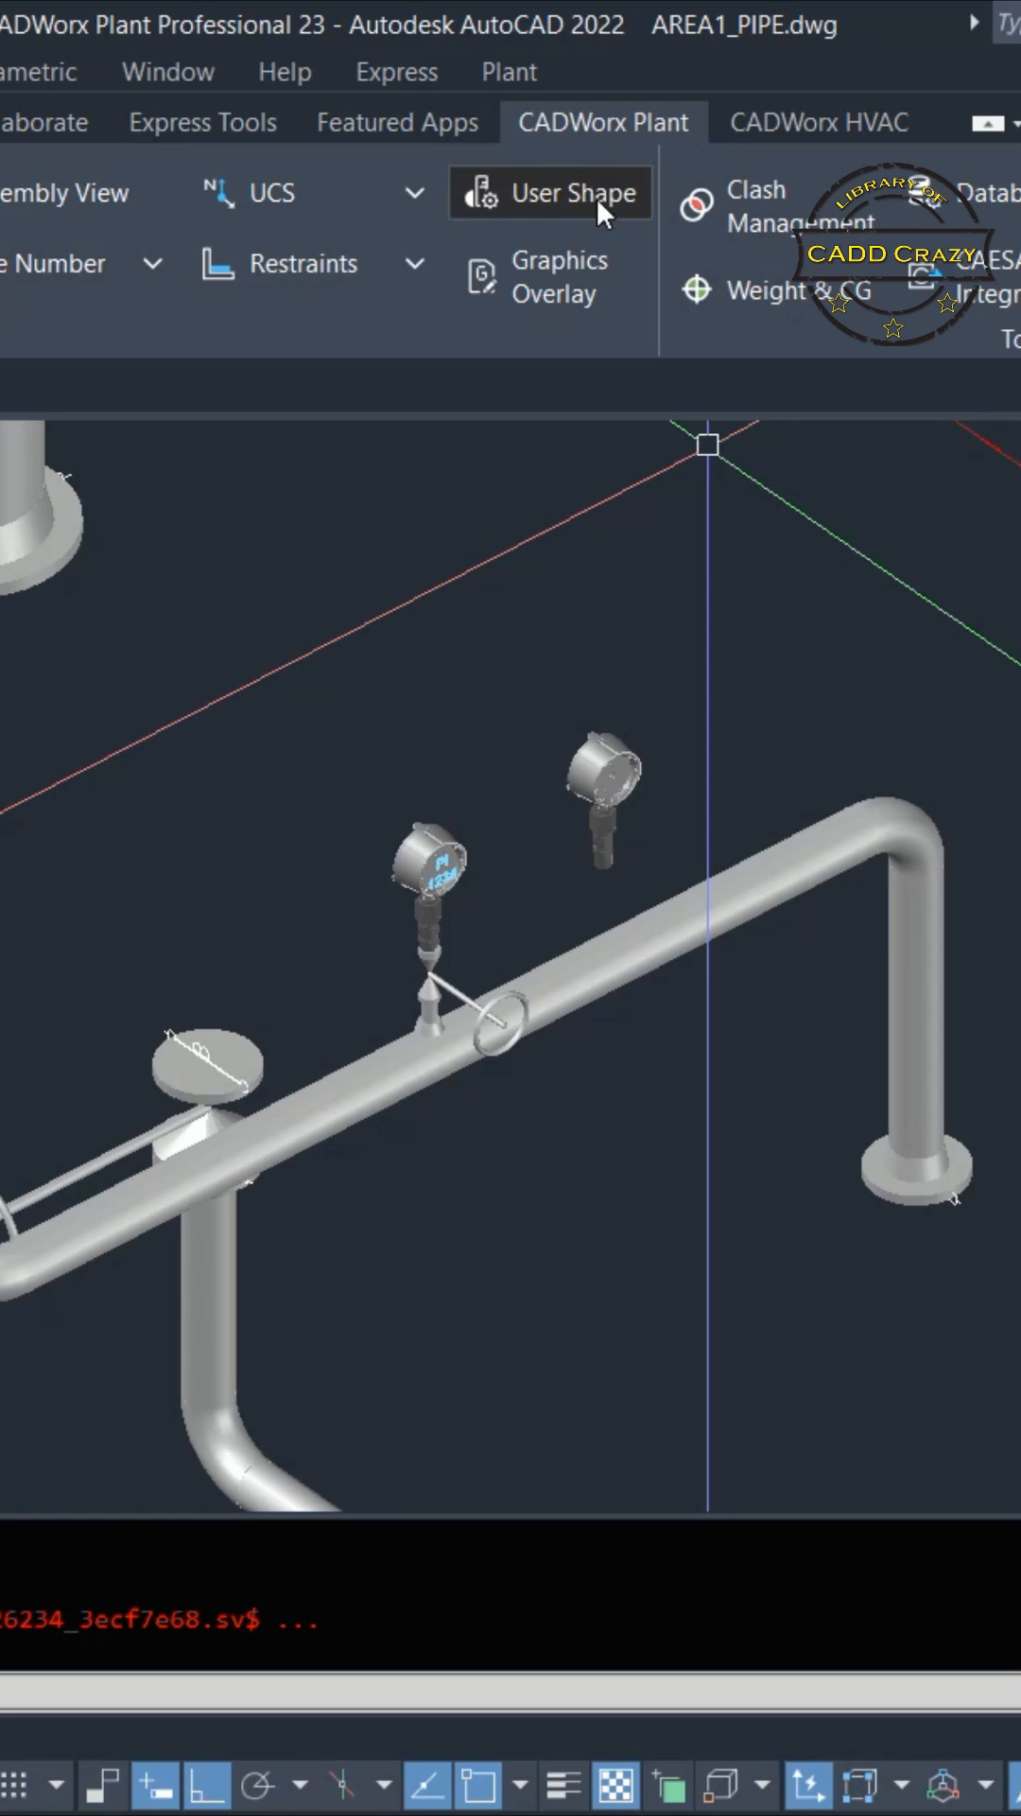
# Step: Start a new CADWorx user shape and change its main size from 2" to 1"
pyautogui.click(550, 192)
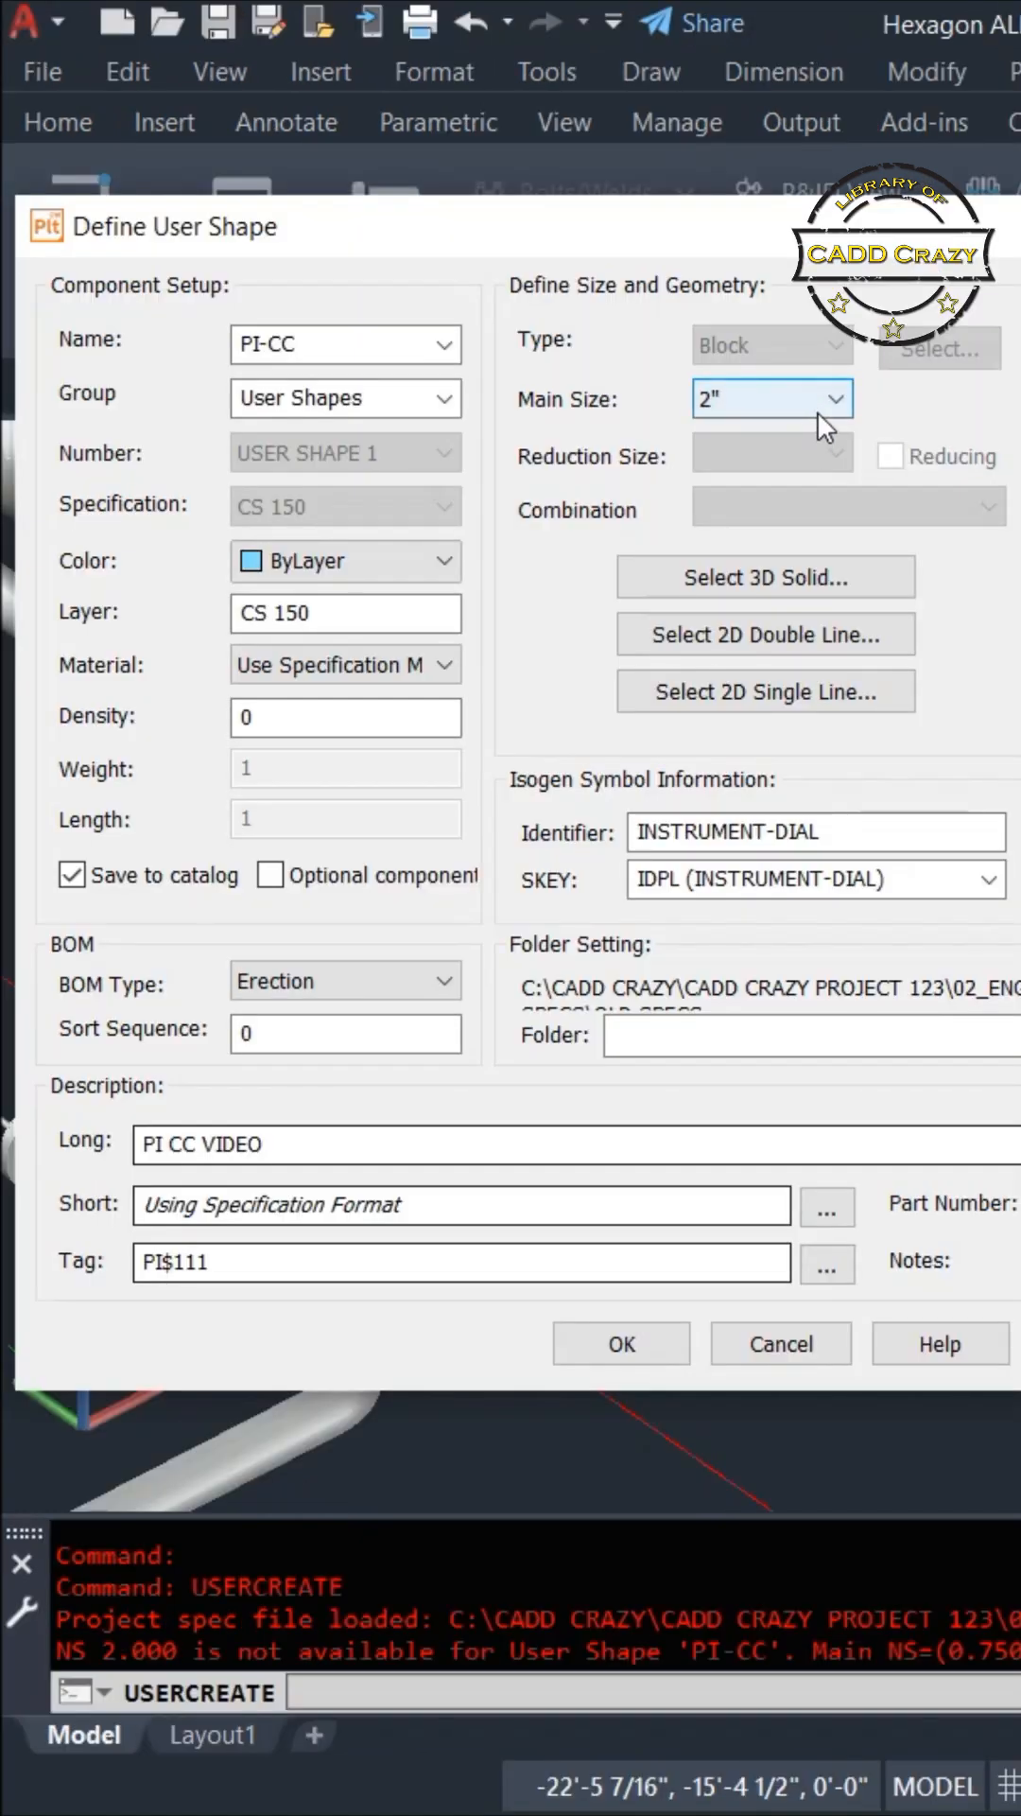
pyautogui.click(769, 398)
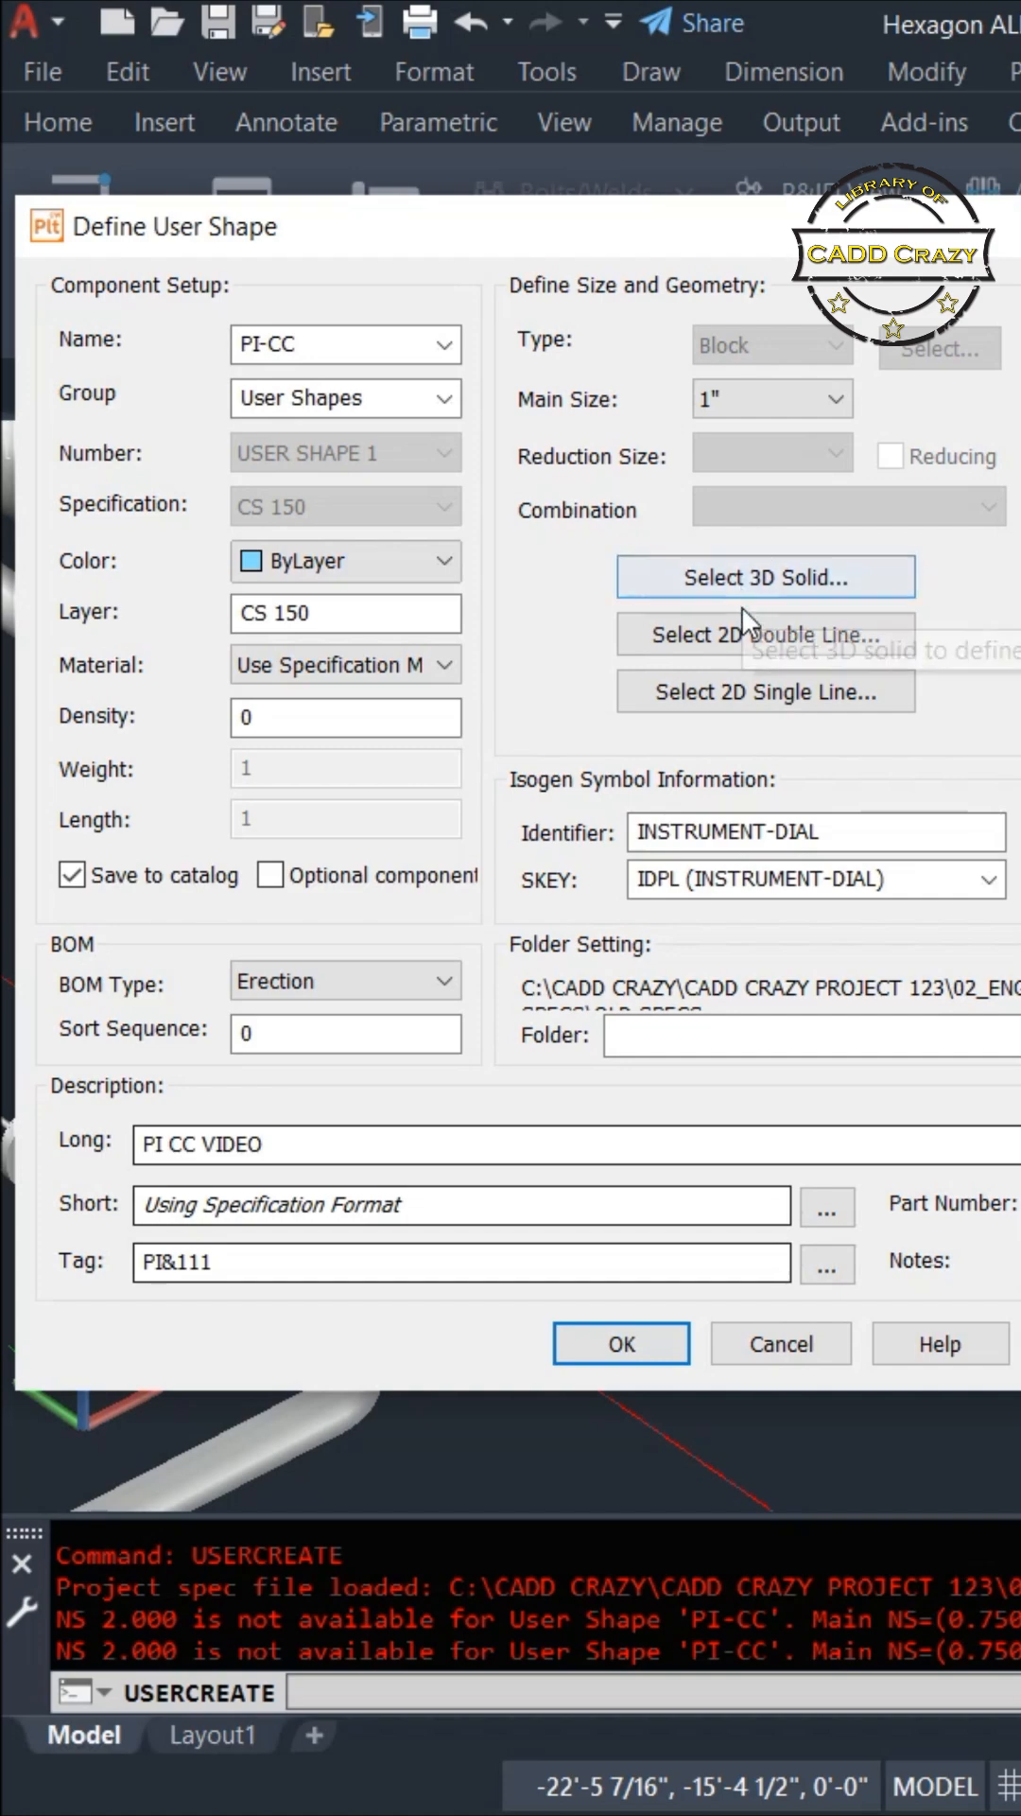
# Step: Select the upper-right pressure gauge as the shape's 3D solid
pyautogui.click(764, 576)
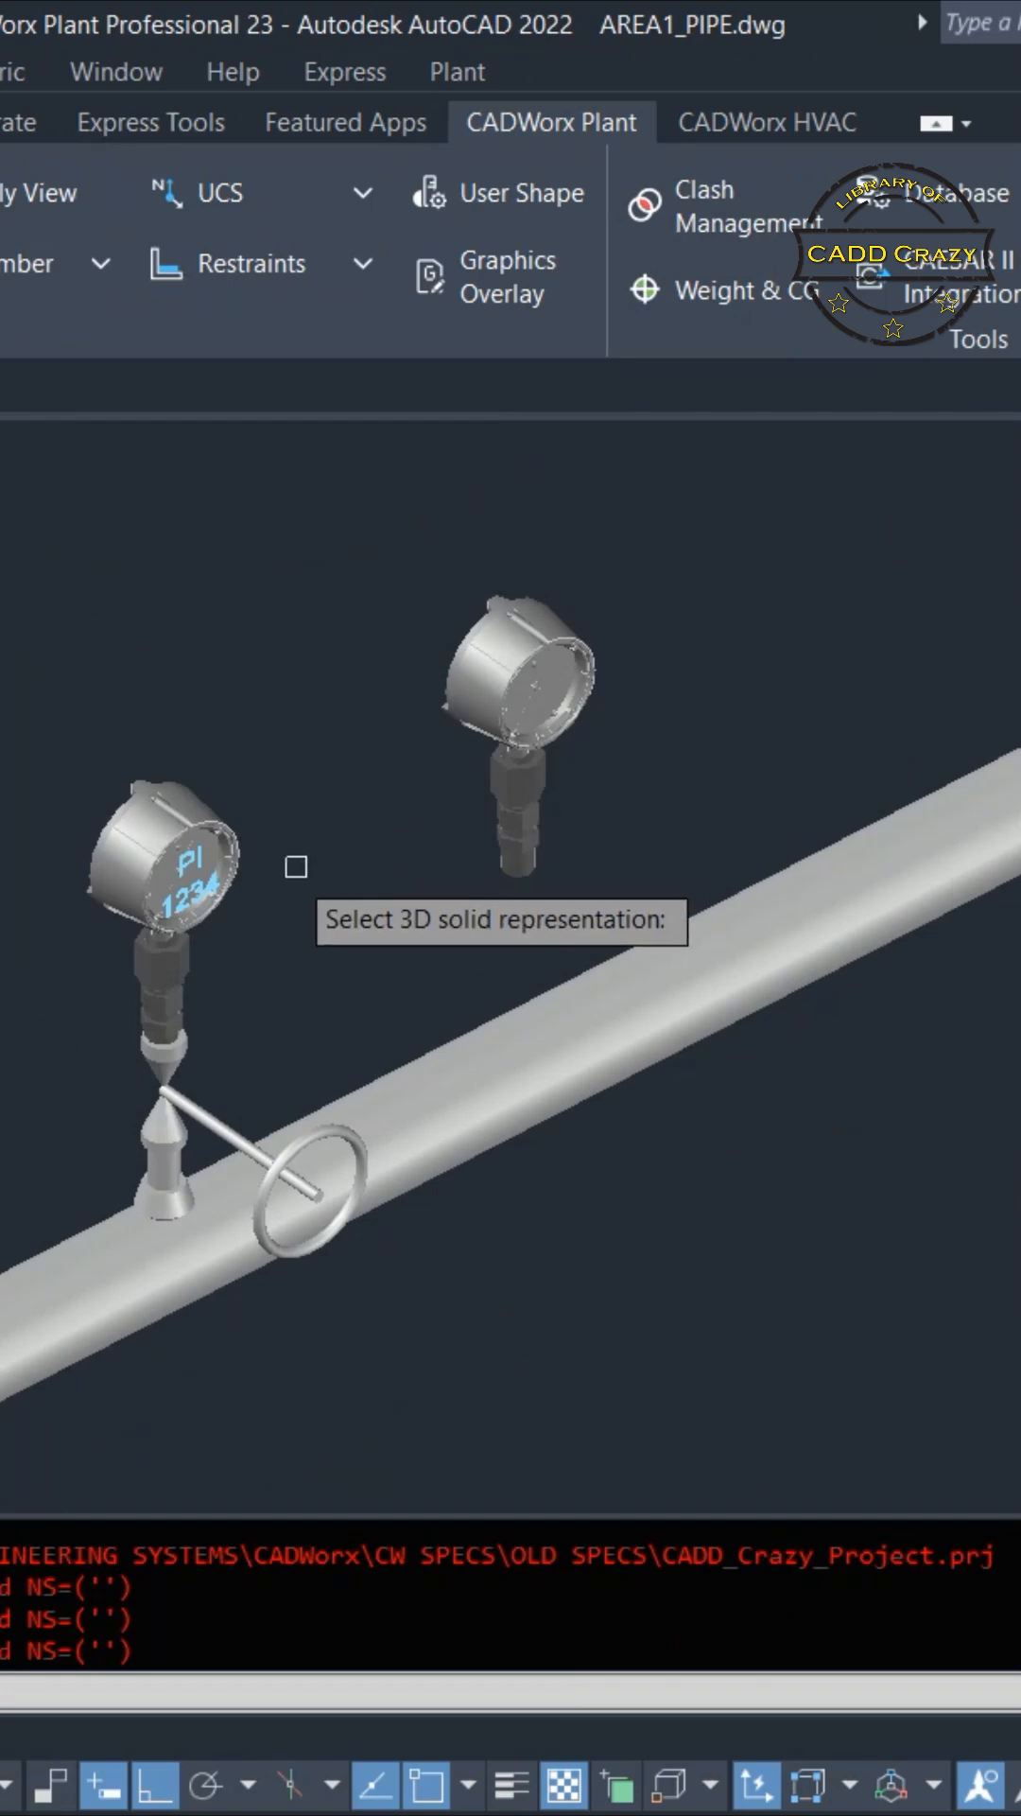
pyautogui.click(521, 695)
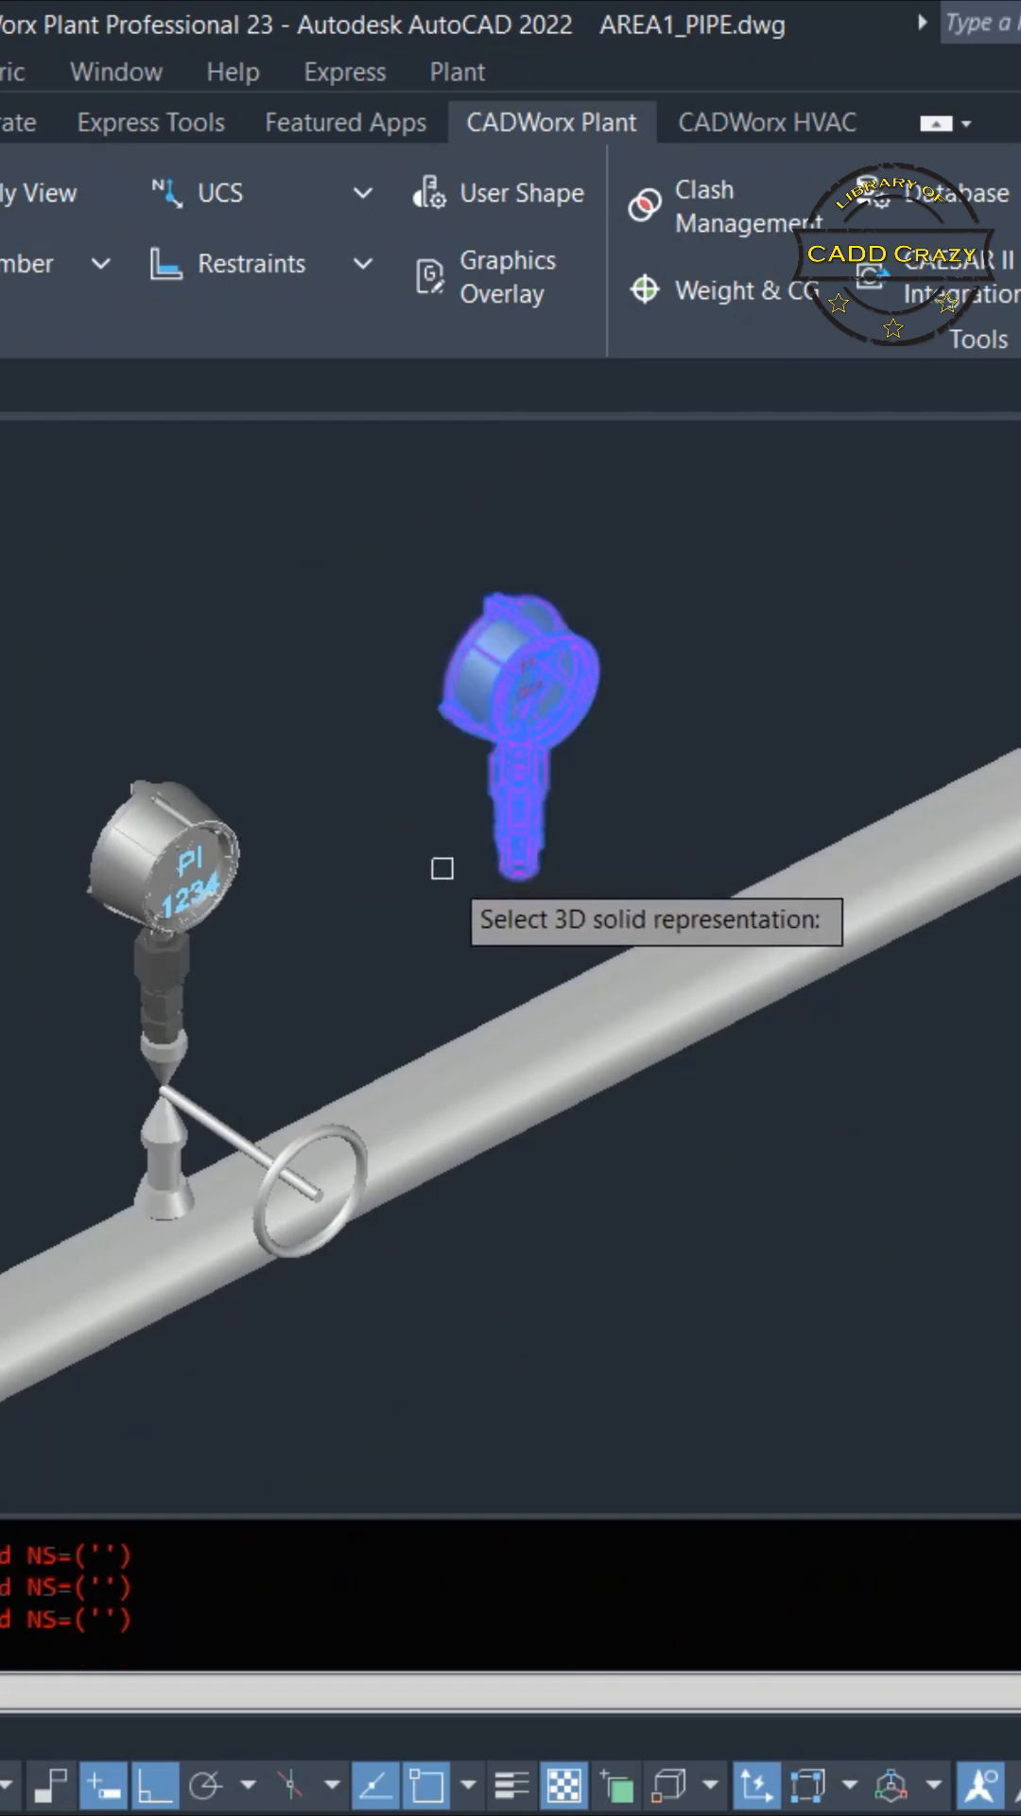
pyautogui.moveTo(441, 868)
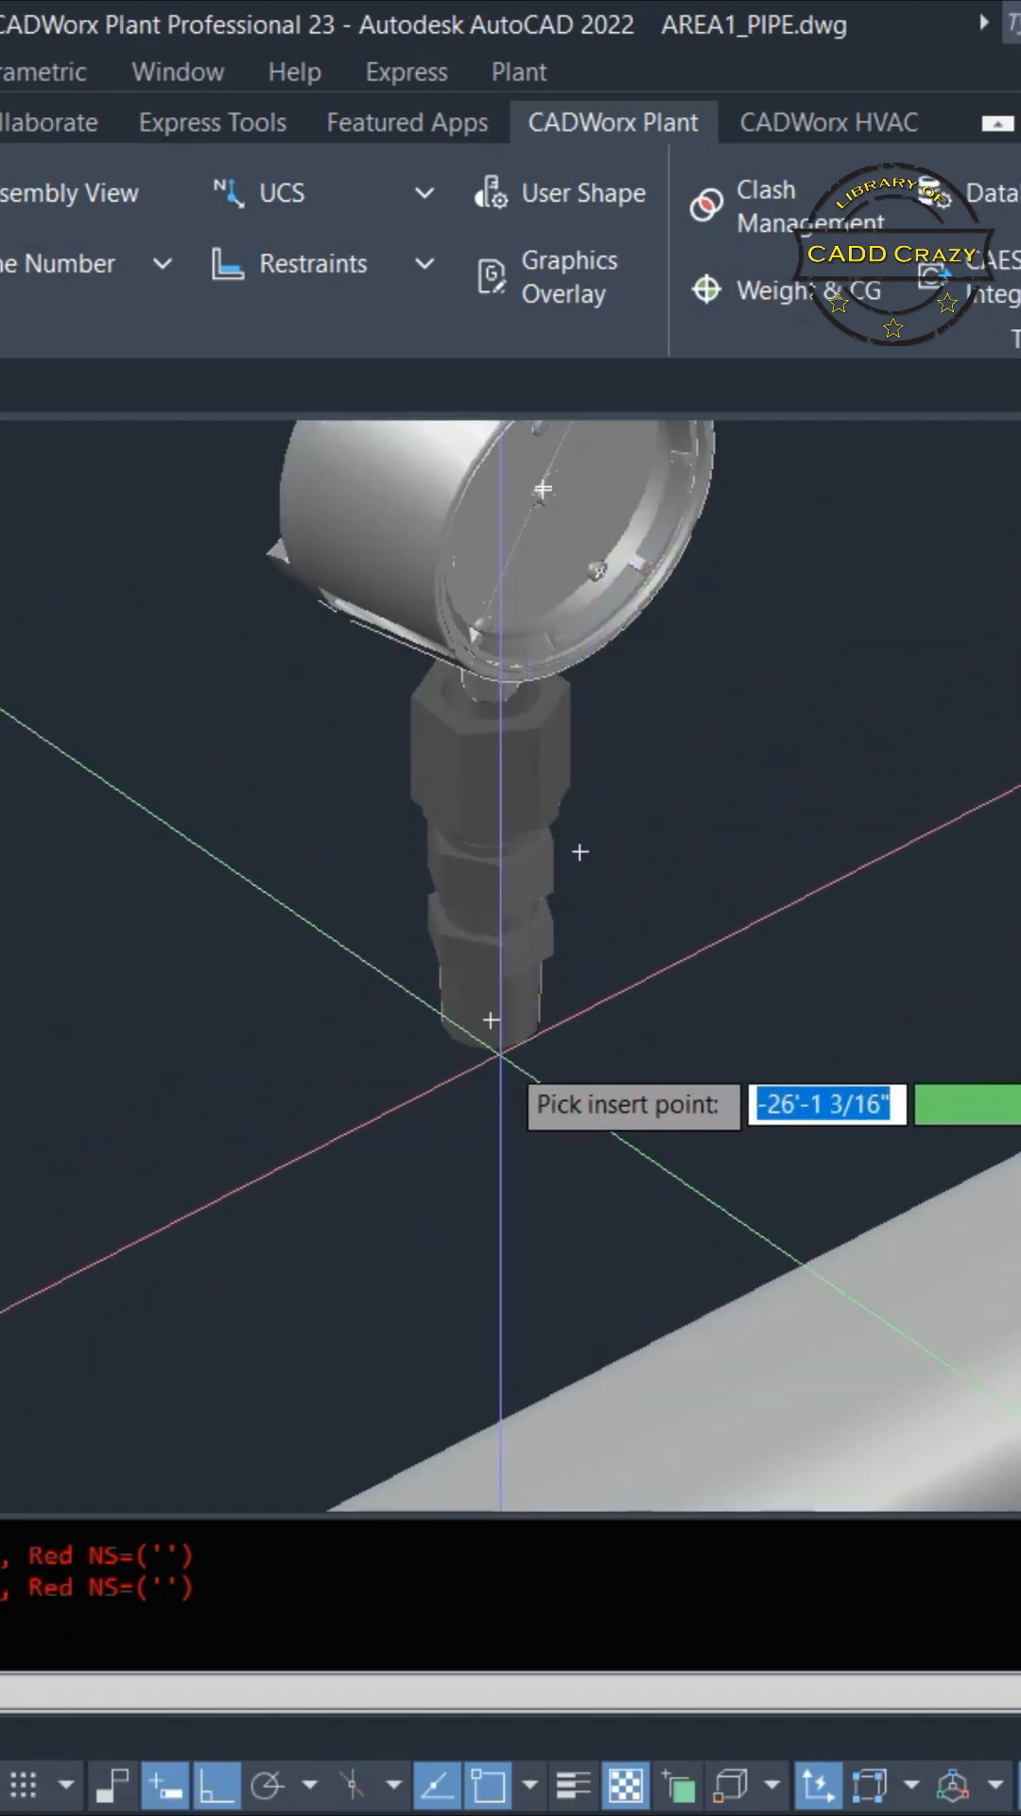
pyautogui.moveTo(488, 1020)
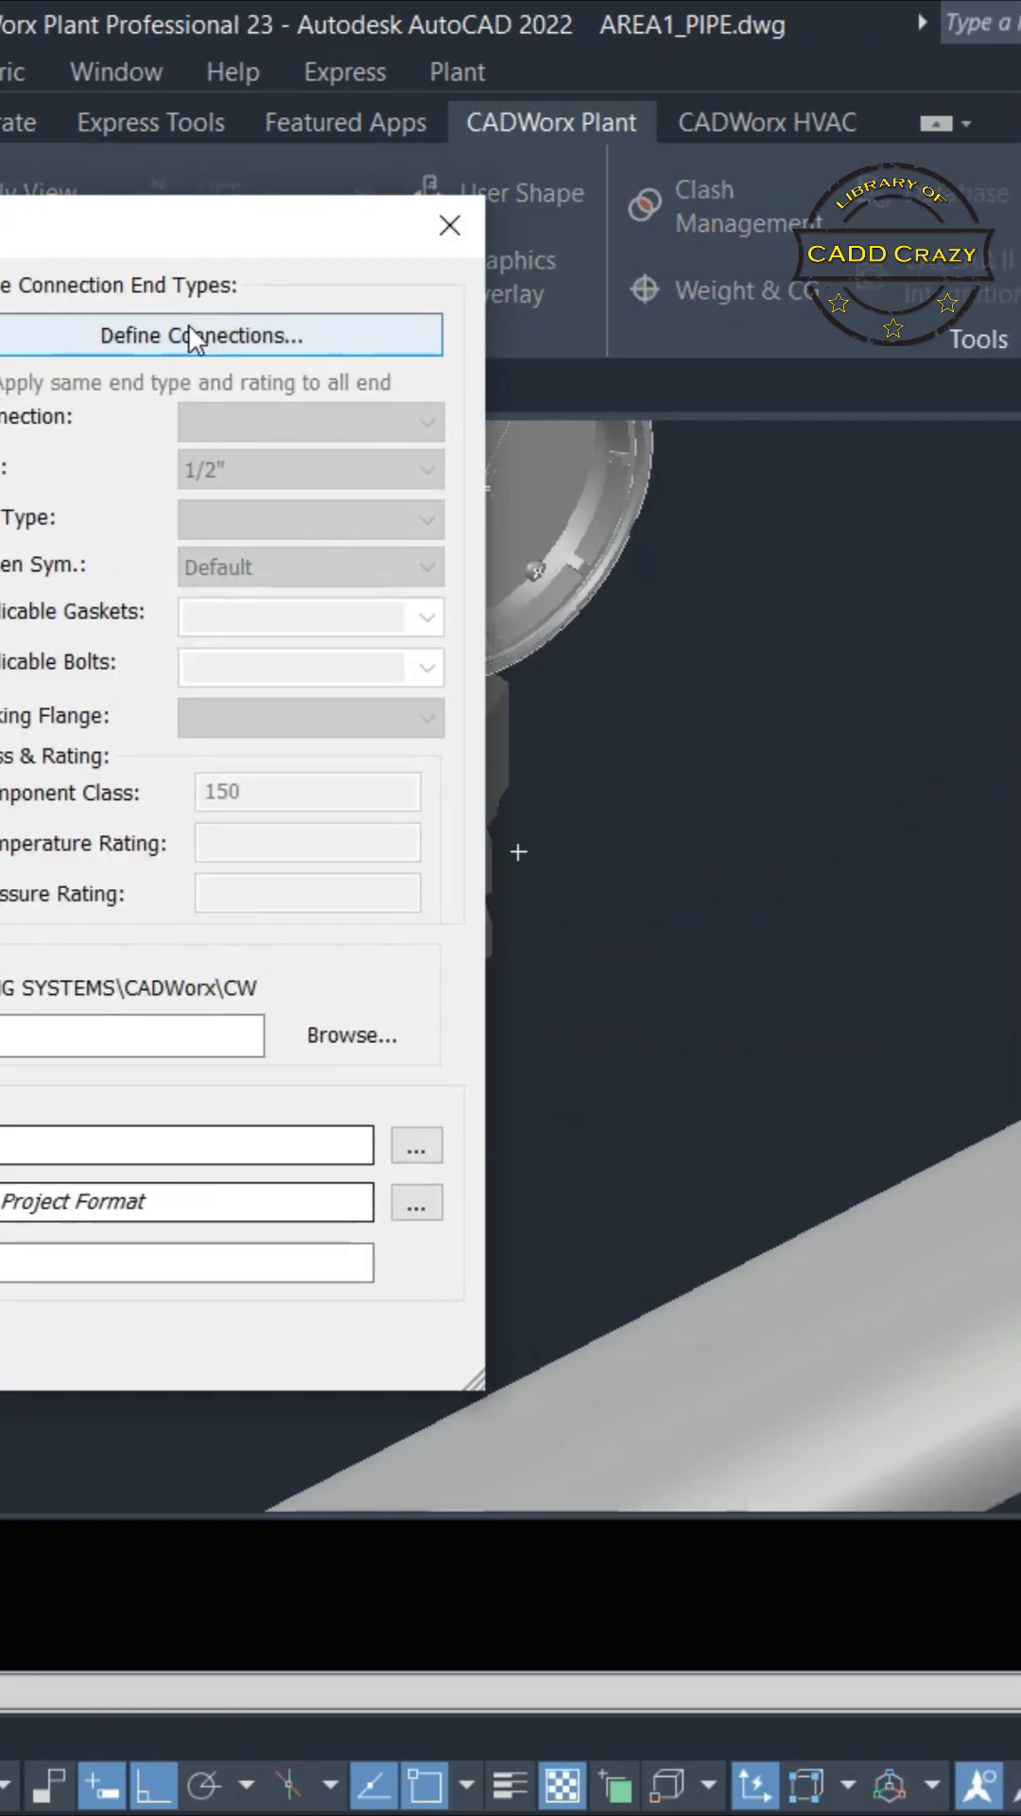
# Step: Add a downward 1-inch connection at the gauge stem's bottom and confirm the shape
pyautogui.click(449, 226)
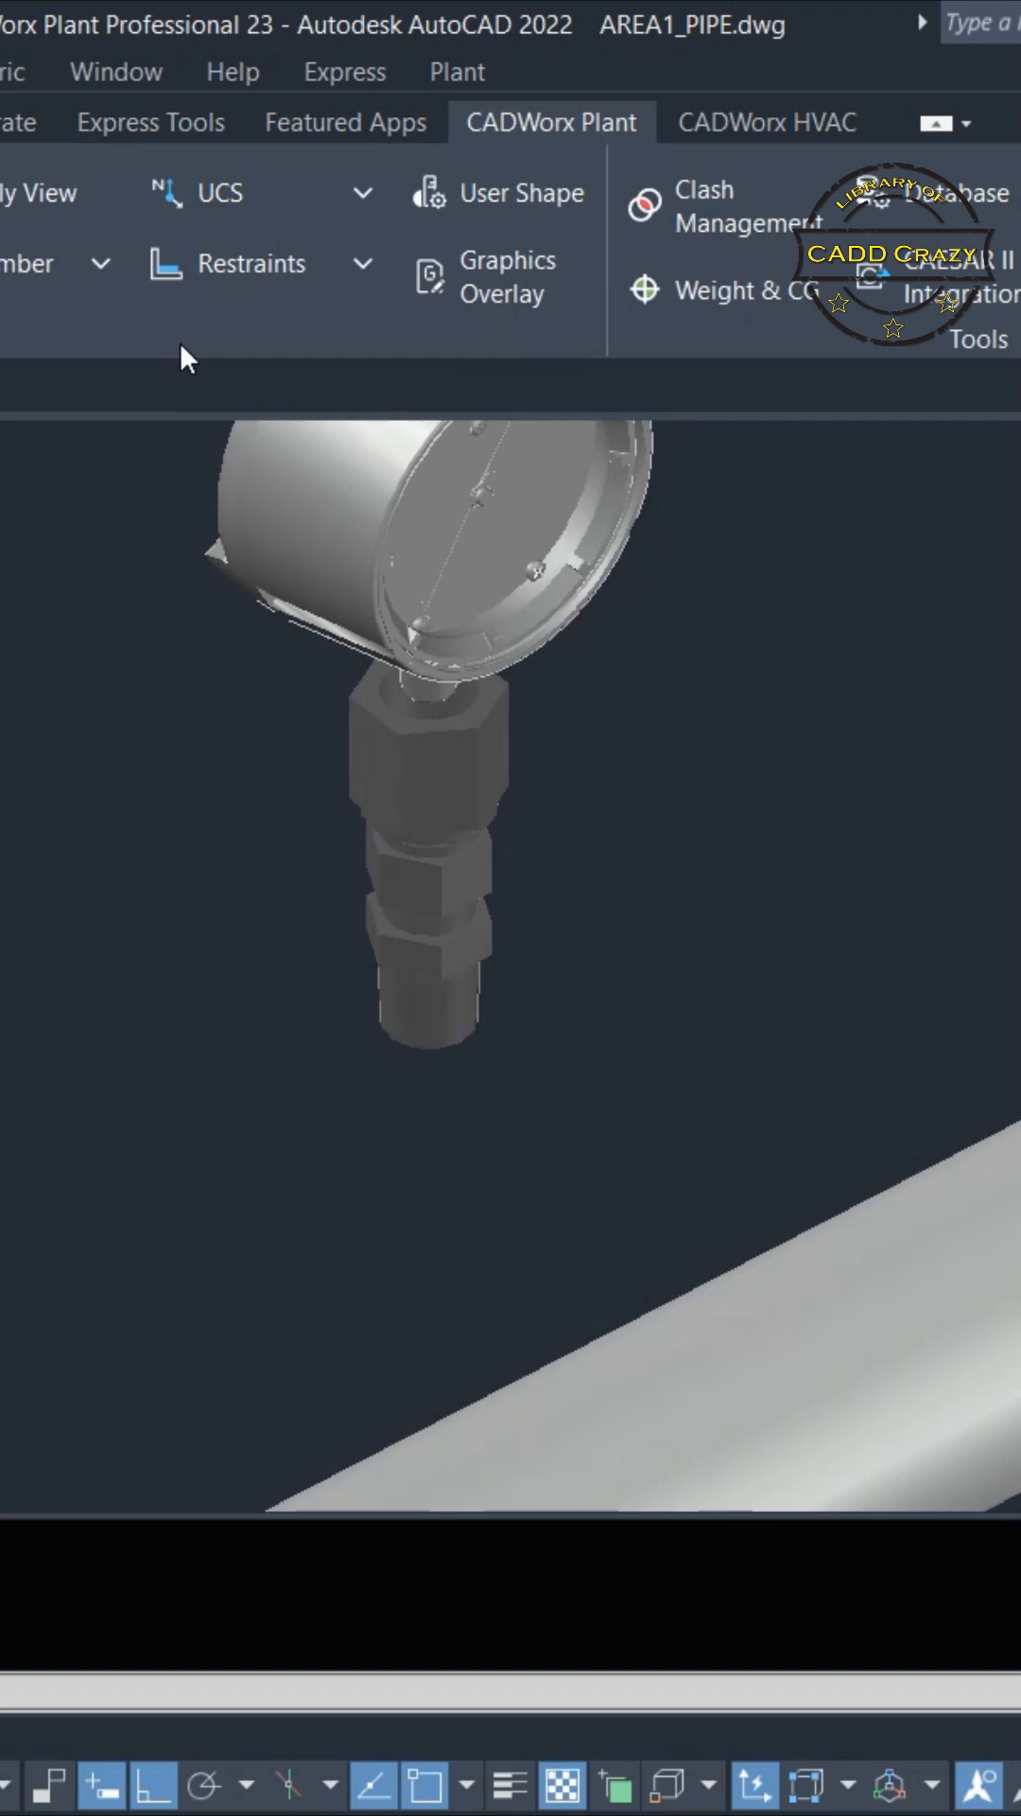
pyautogui.click(361, 1094)
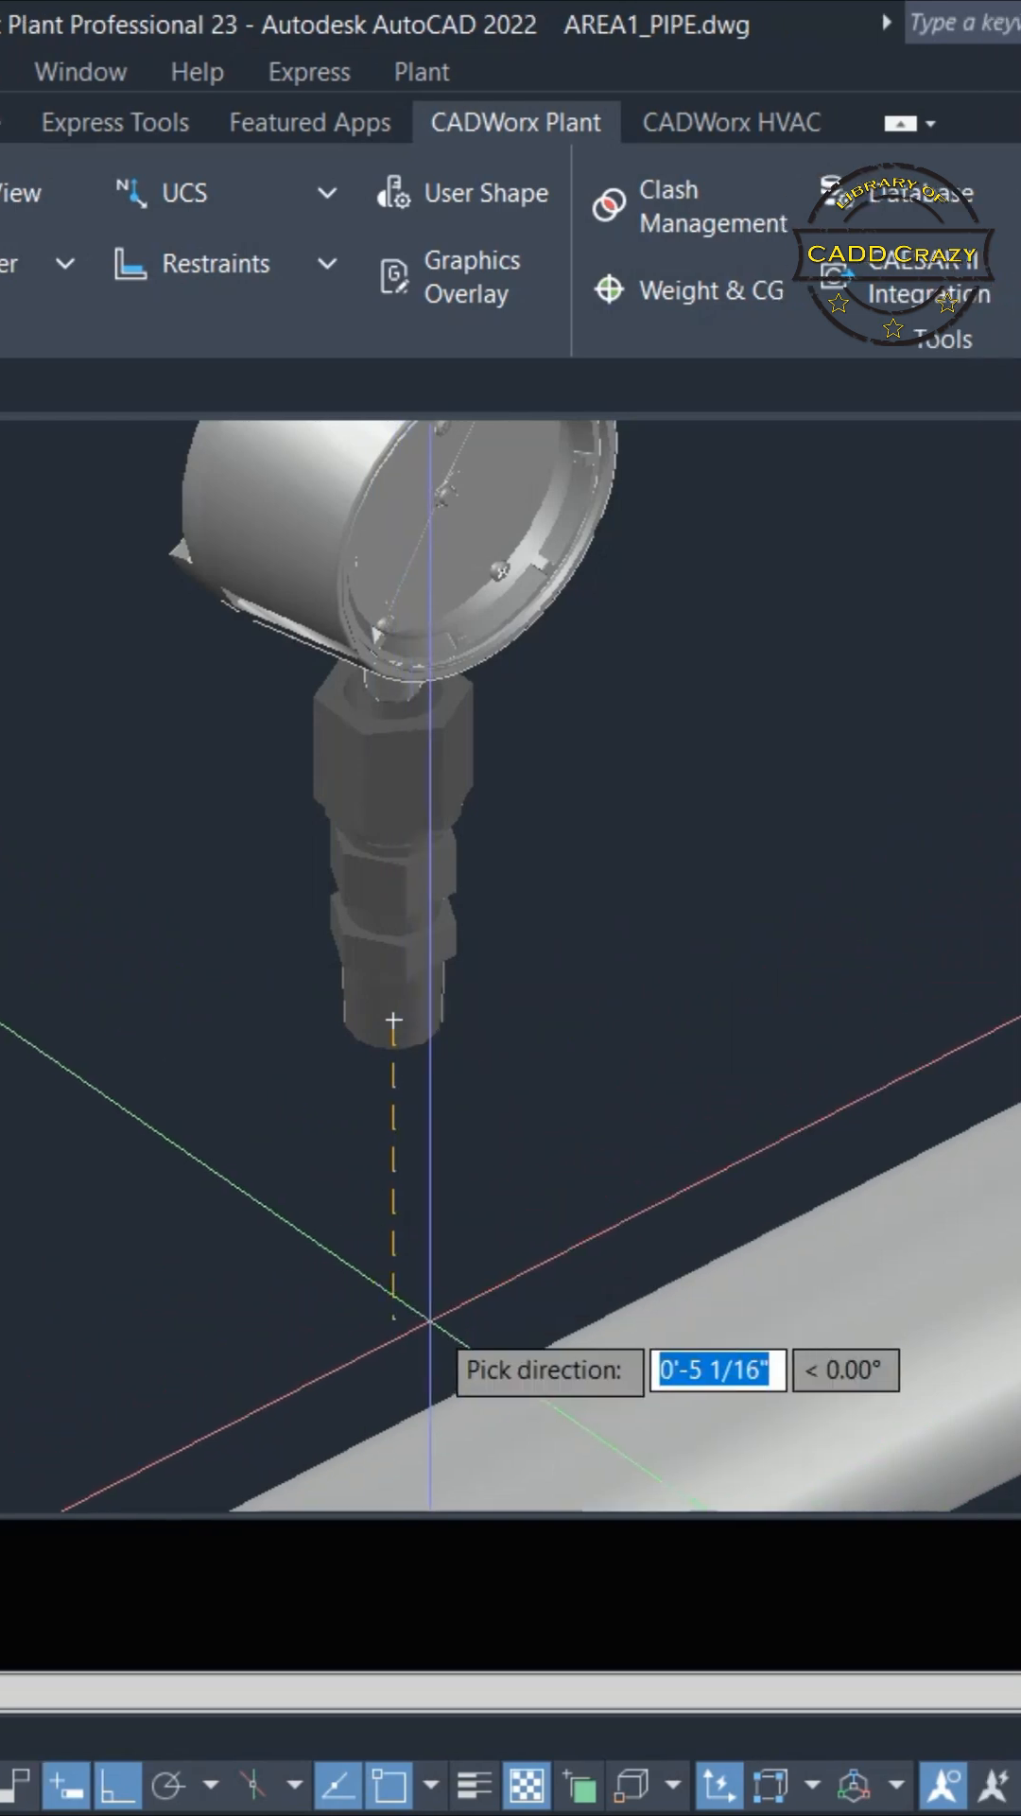
pyautogui.moveTo(393, 1019)
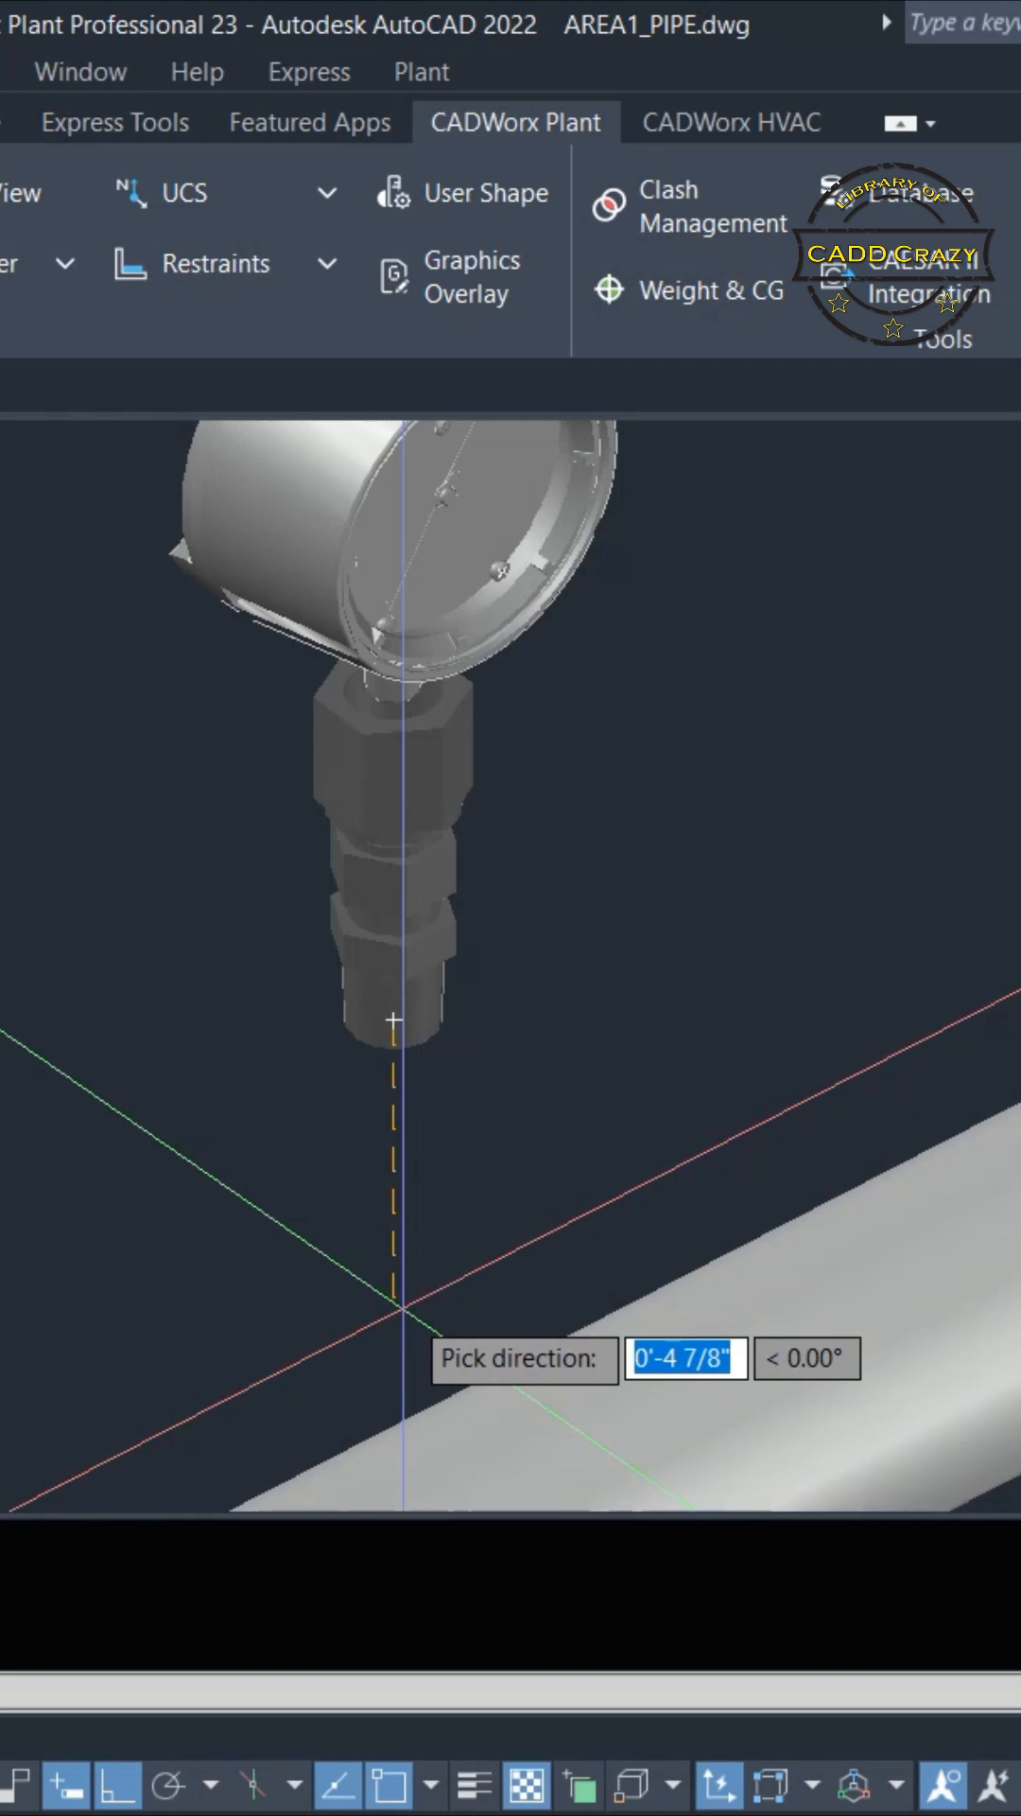
pyautogui.moveTo(393, 1020)
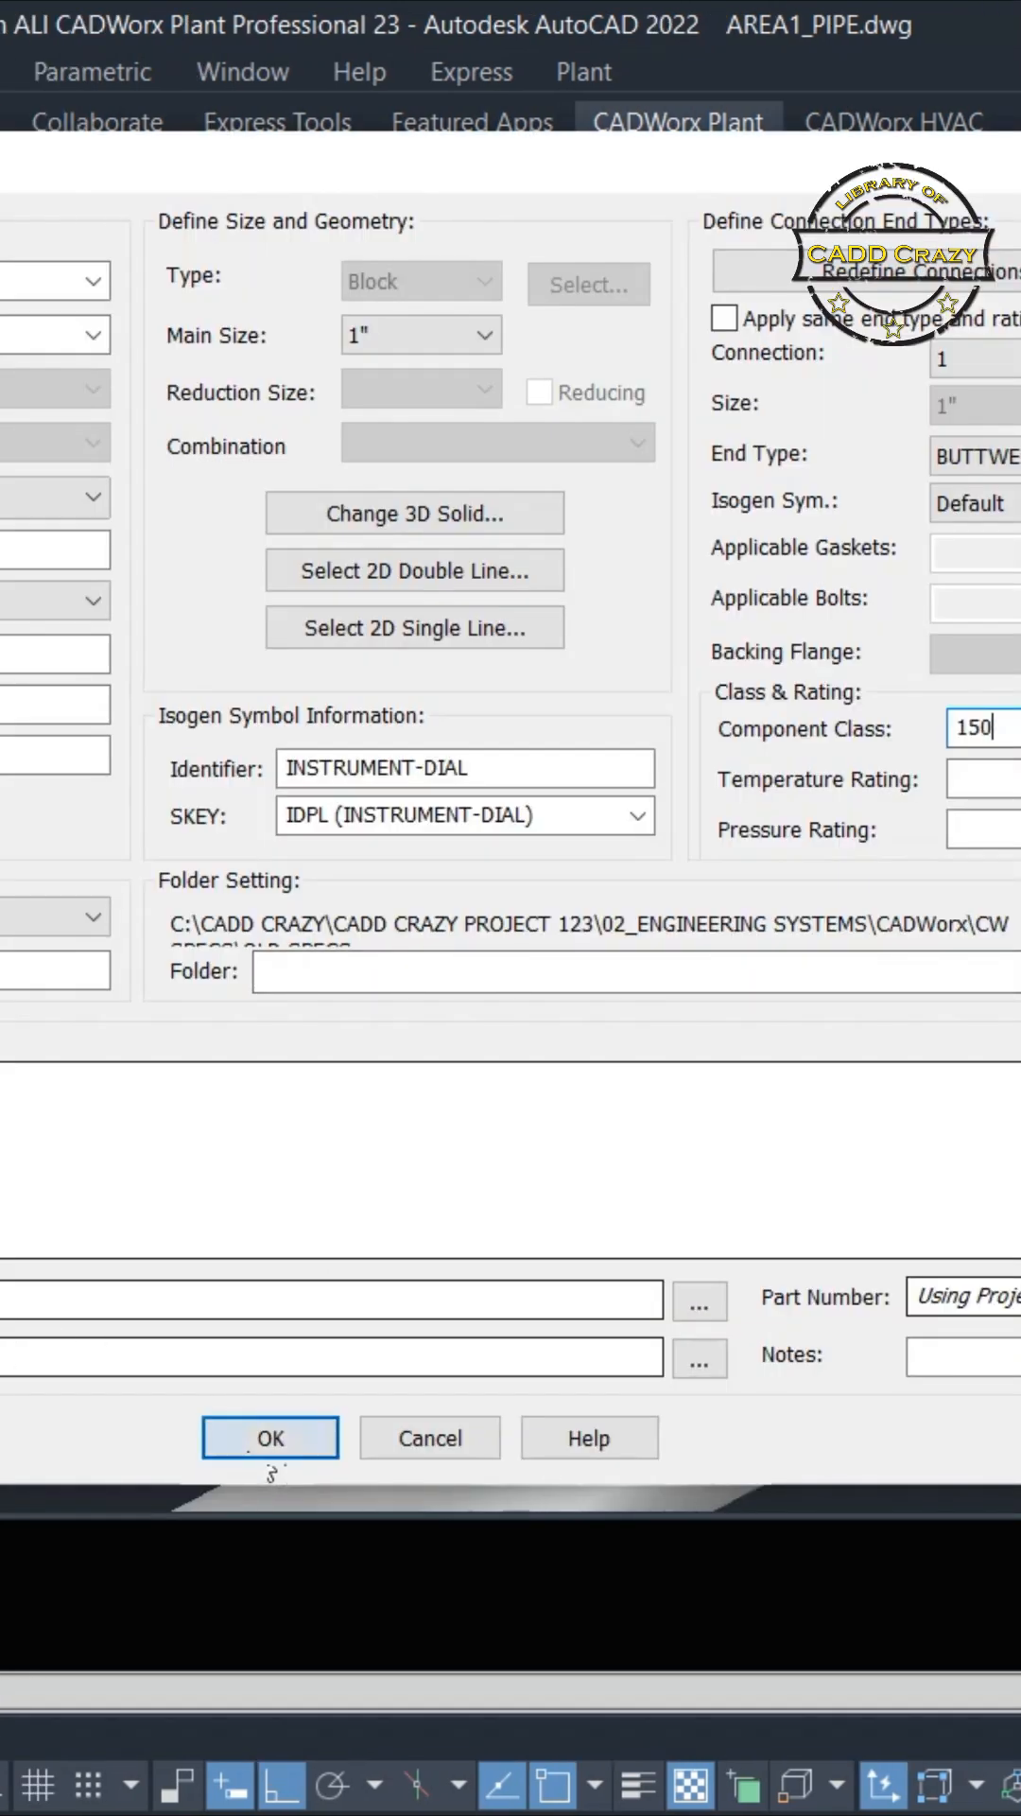
pyautogui.click(270, 1437)
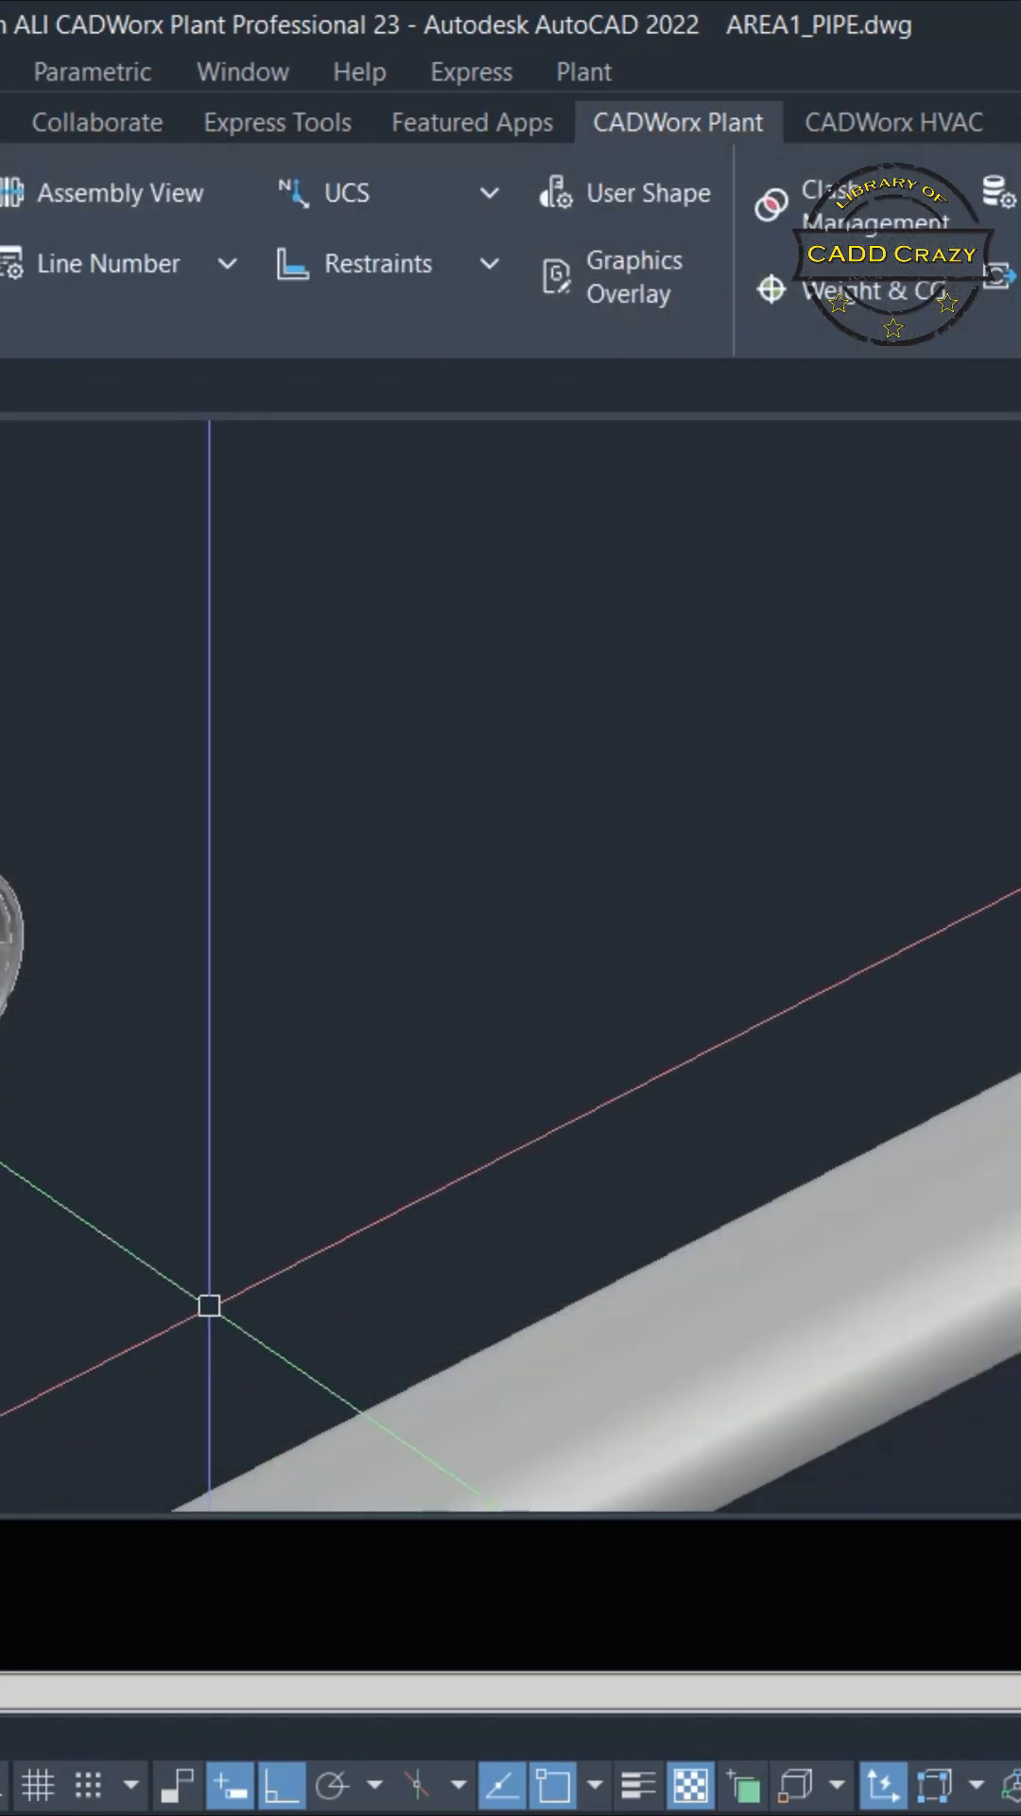